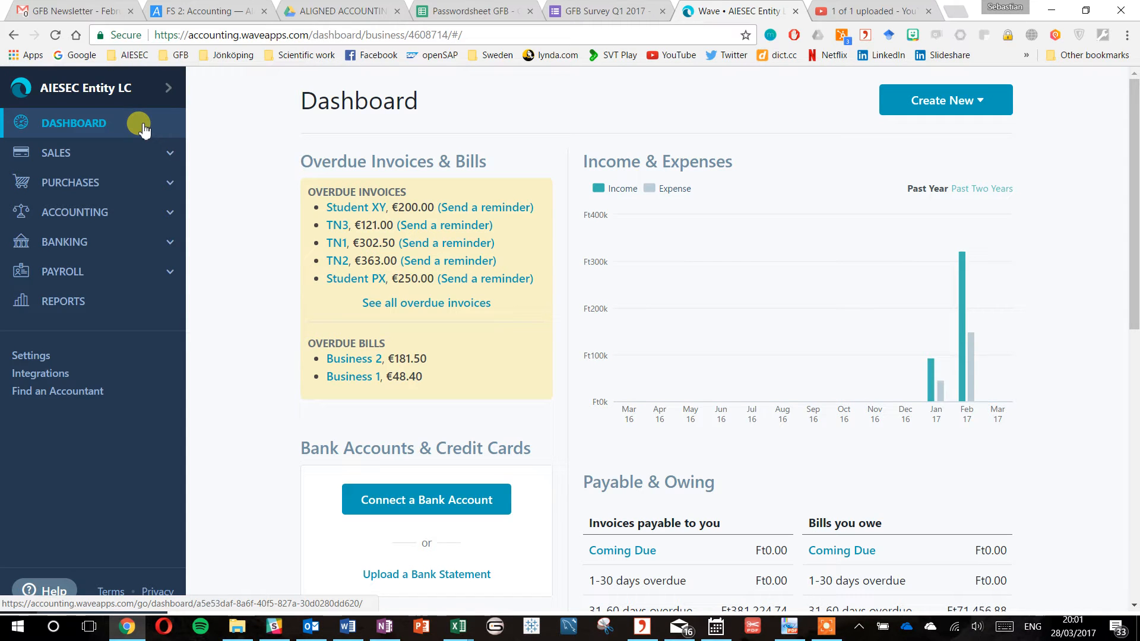
Go from the dashboard to the Reports page using the left sidebar.
left_click(63, 301)
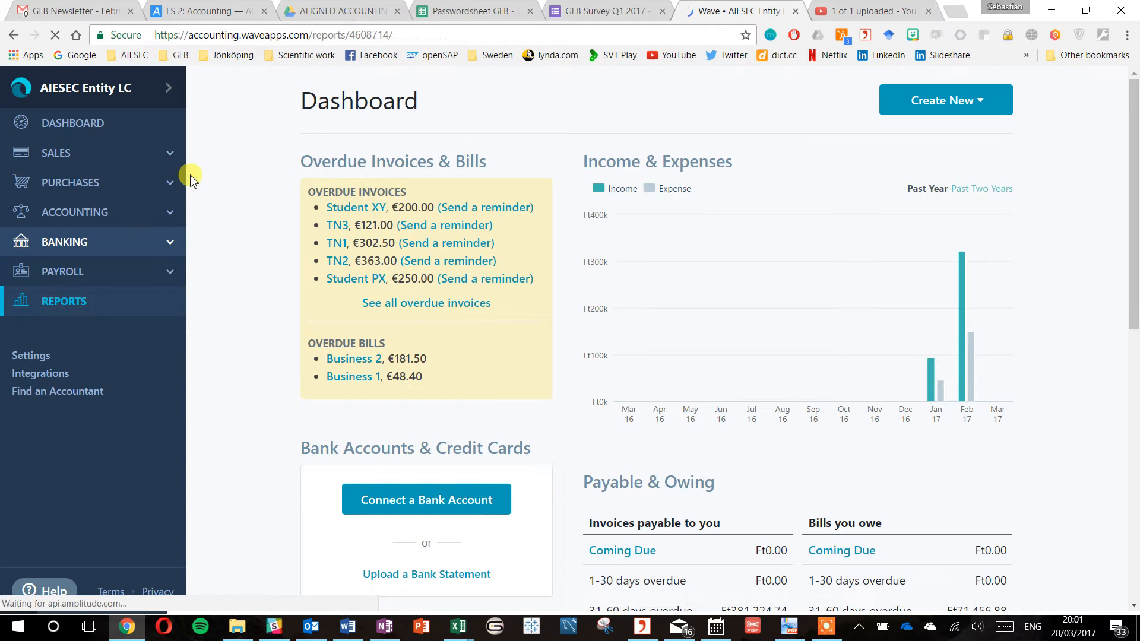
left_click(64, 301)
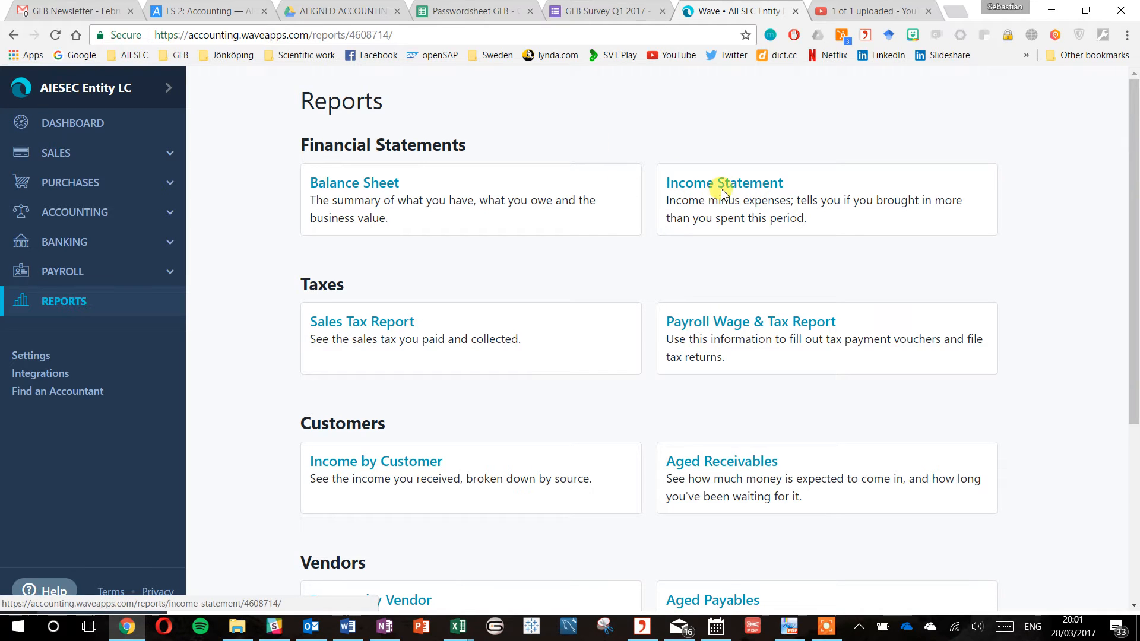
Open the Income Statement report from the Reports page.
left_click(724, 182)
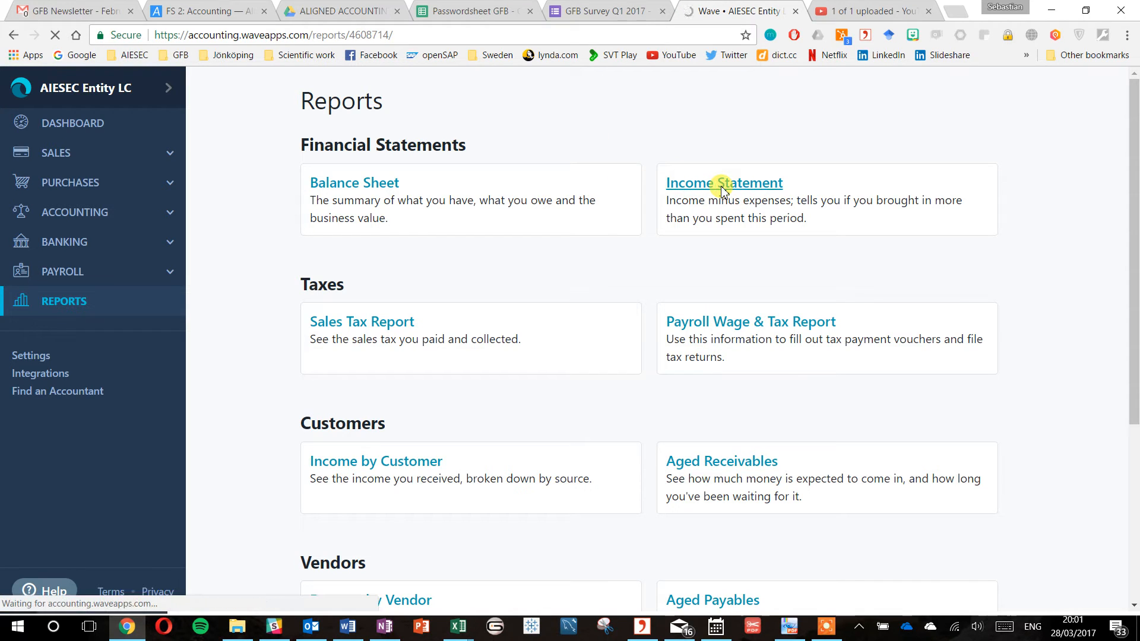
left_click(724, 182)
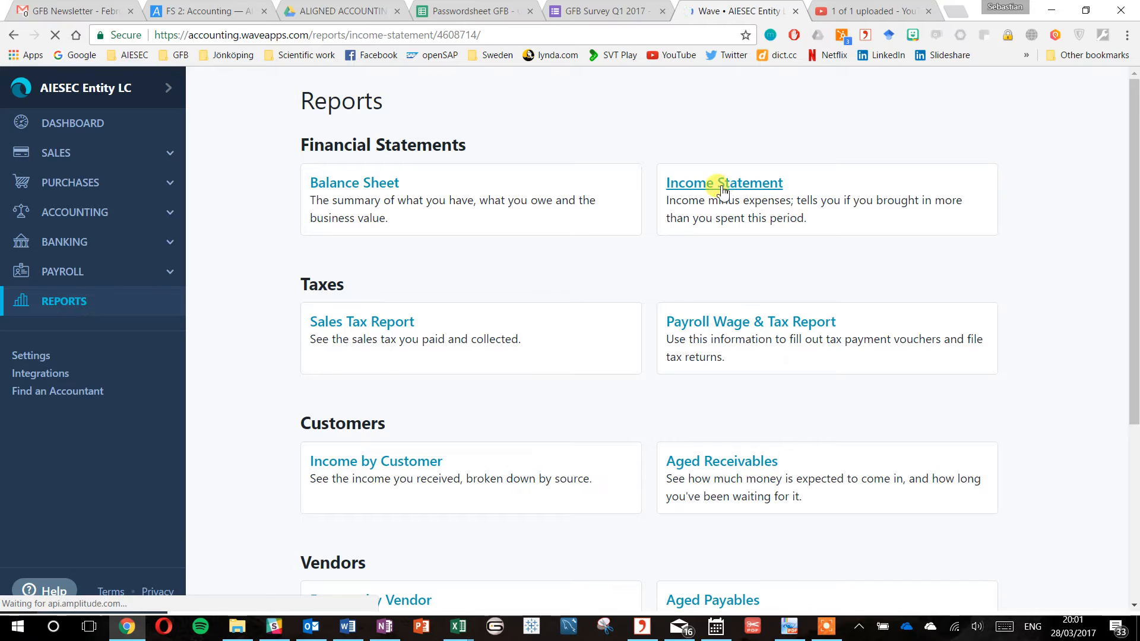
left_click(723, 183)
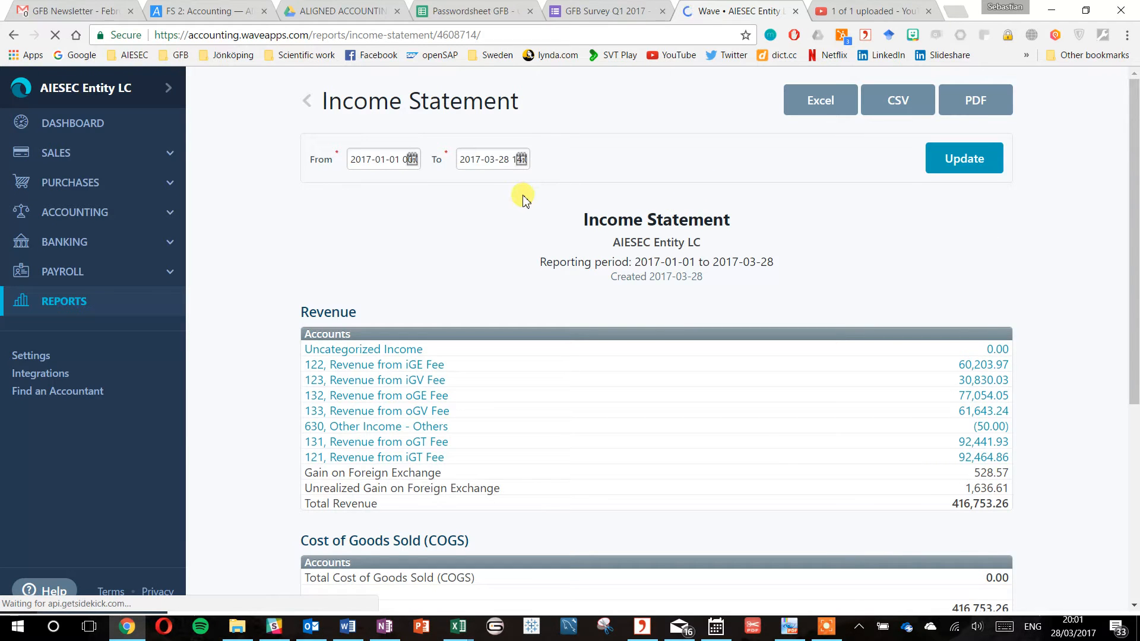
left_click(383, 159)
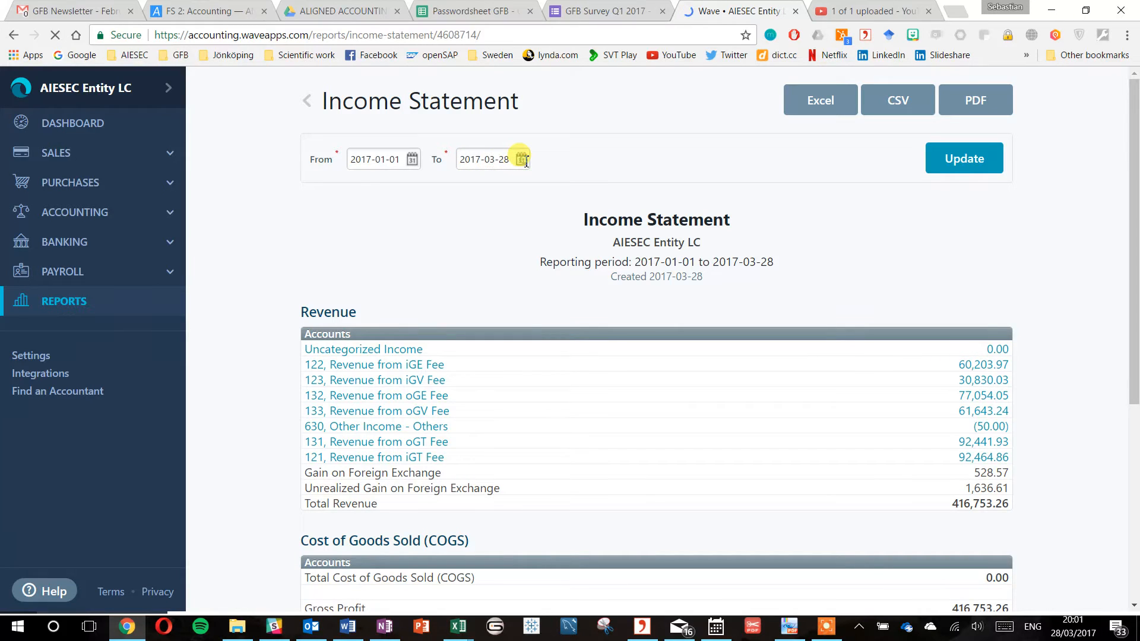
Change the period end date to March 31, 2017 and refresh the report.
left_click(520, 159)
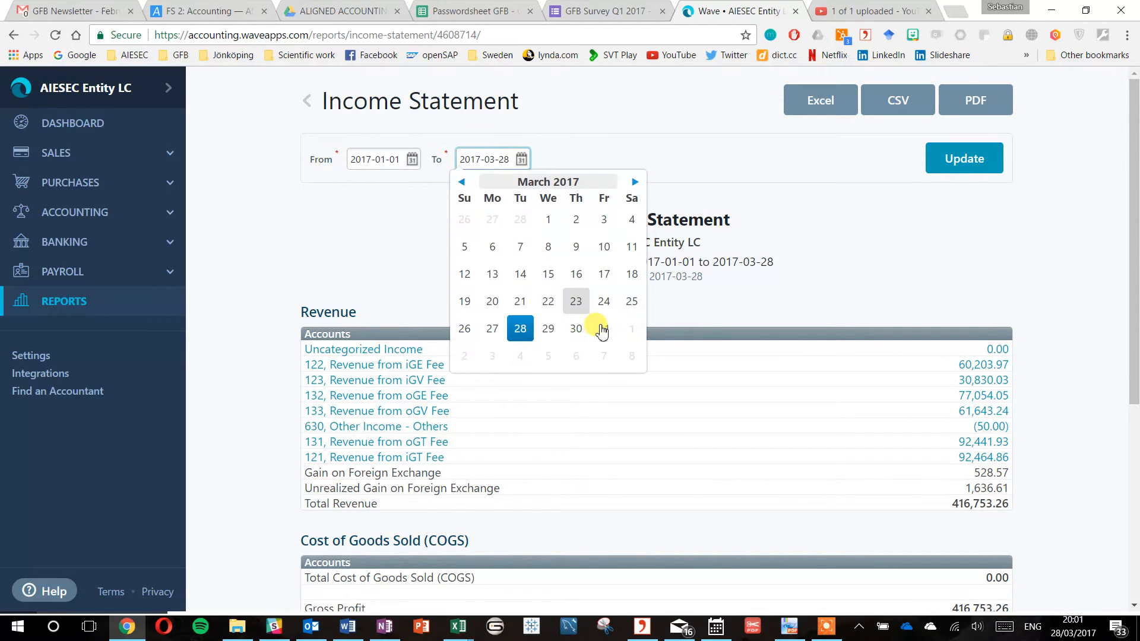
left_click(603, 328)
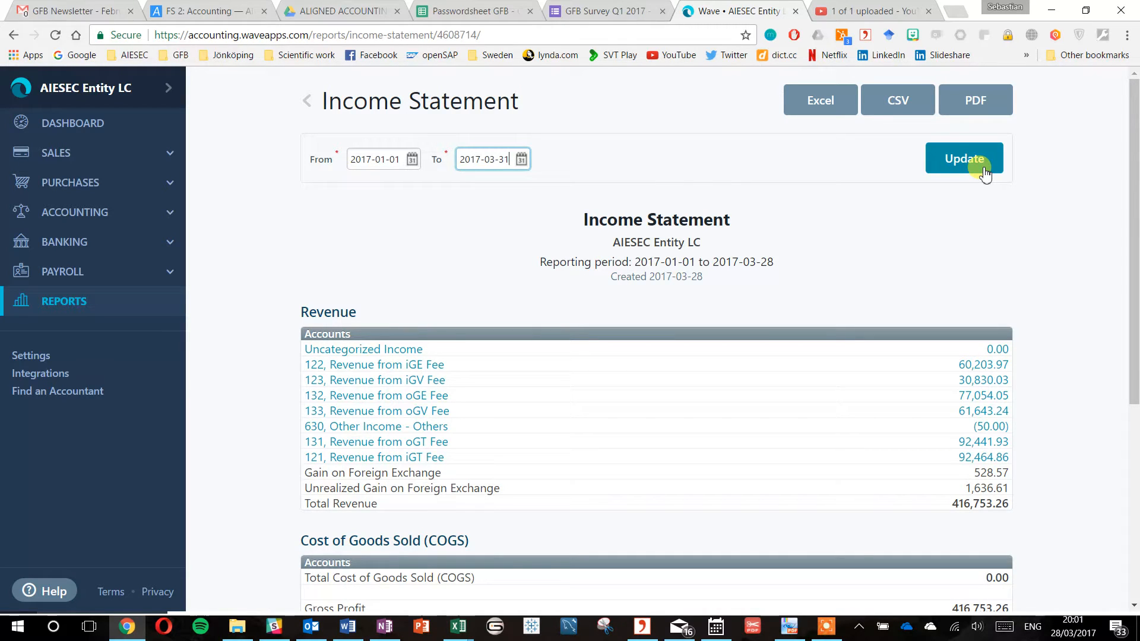
left_click(963, 159)
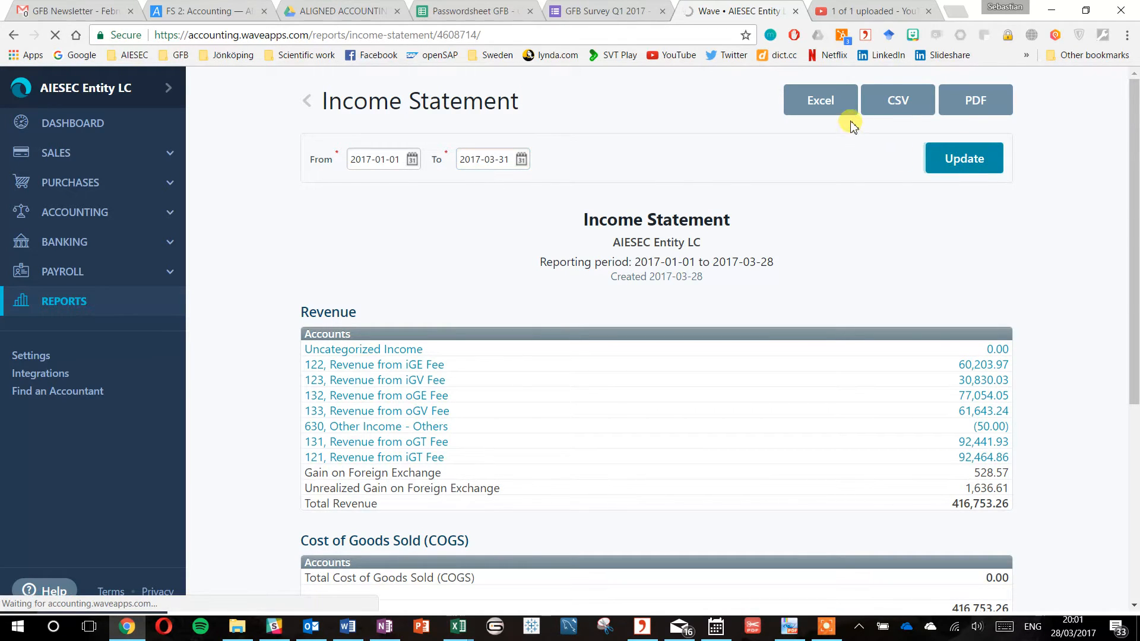
left_click(820, 100)
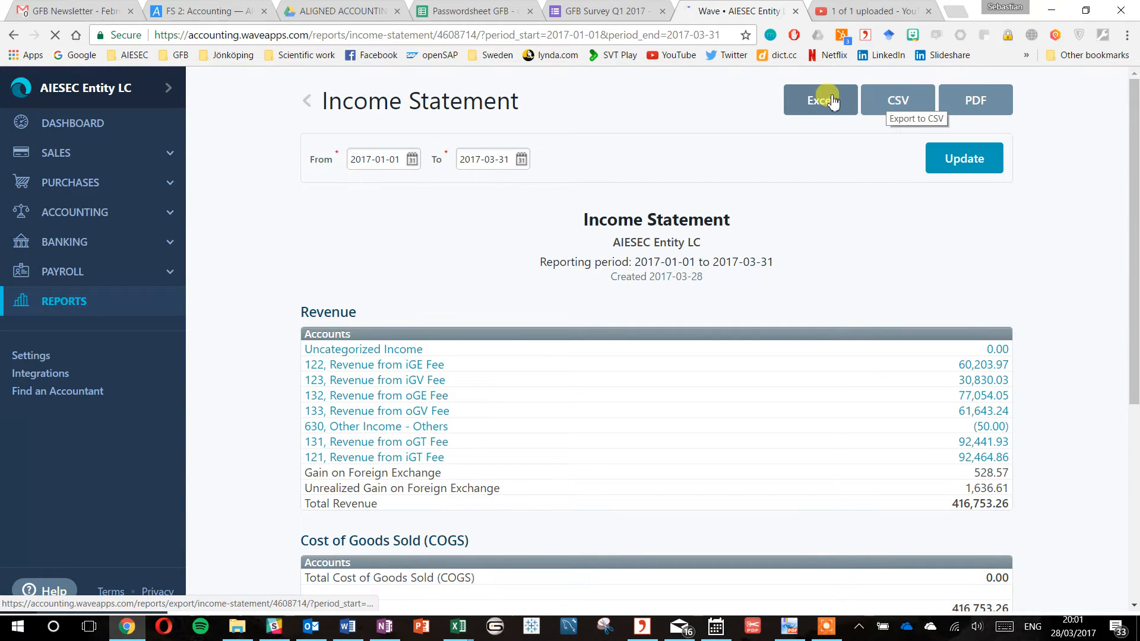
Export the 2017-01-01 to 2017-03-31 income statement as an Excel file.
left_click(820, 100)
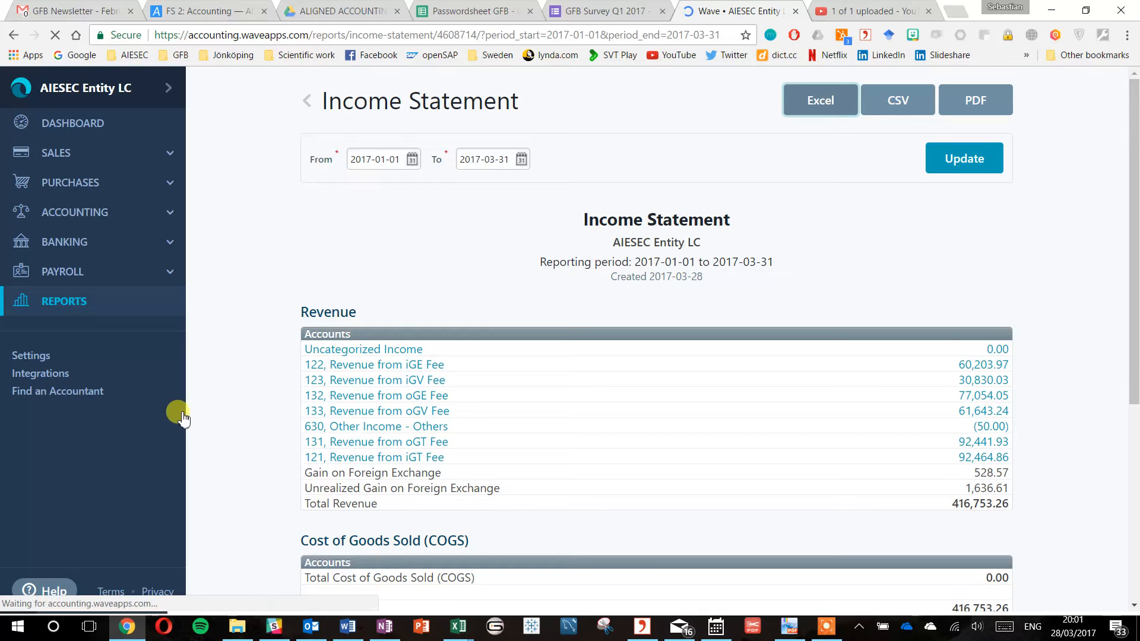
left_click(897, 100)
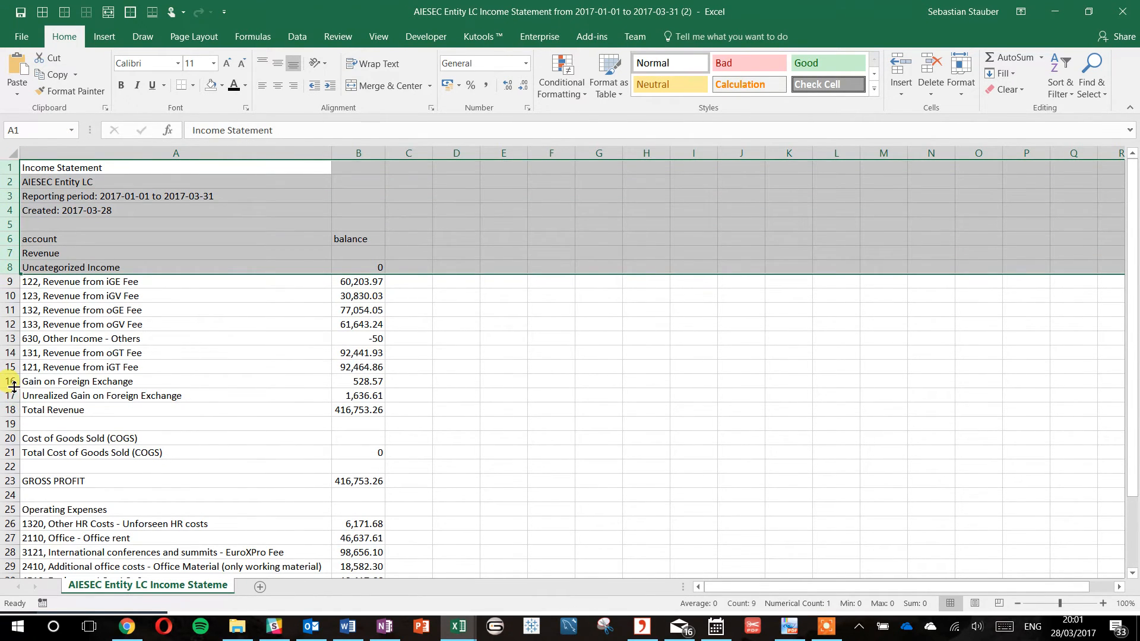
Close the exported income statement workbook and return to Wave's report.
left_click(77, 381)
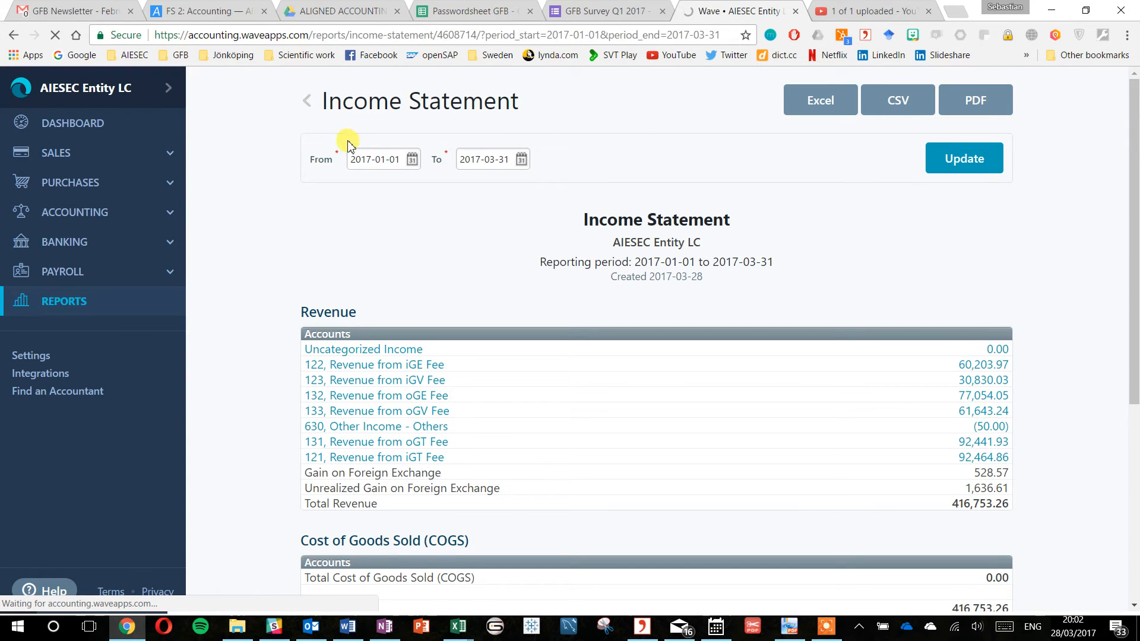
Go back to Reports and open the Balance Sheet under Financial Statements.
left_click(307, 100)
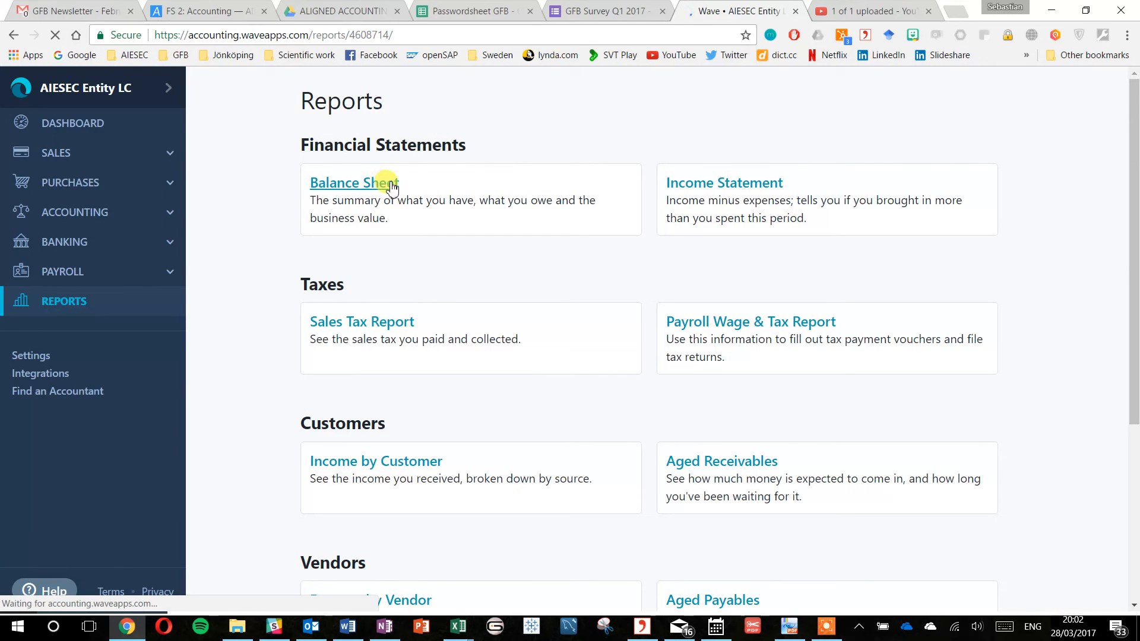
left_click(354, 182)
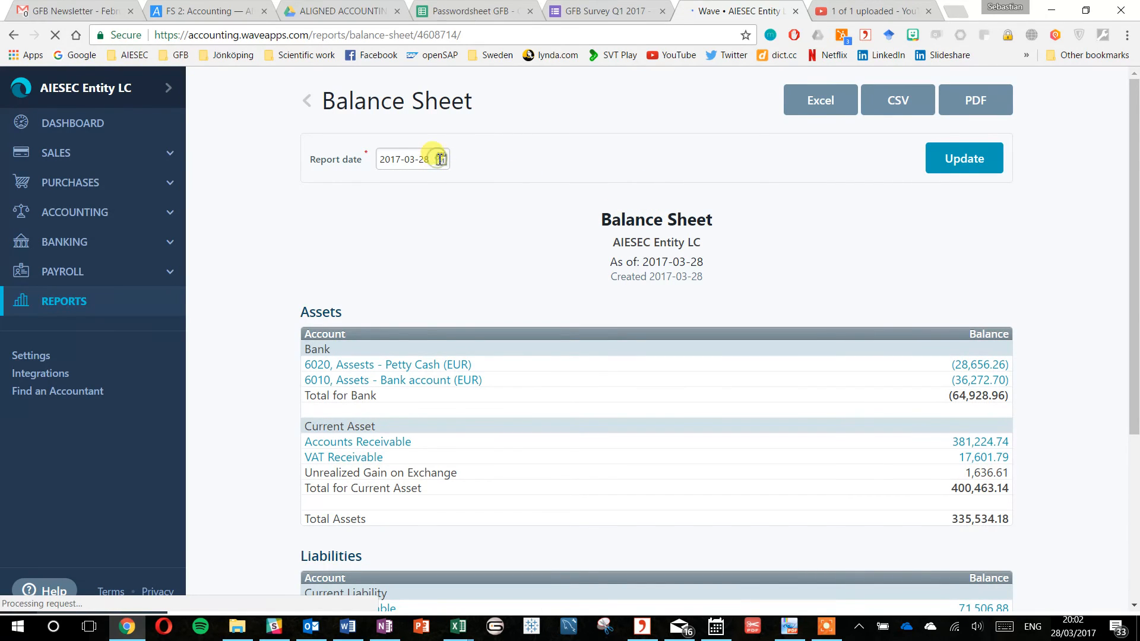
Change the balance sheet report date to March 31, 2017 and refresh it.
left_click(414, 158)
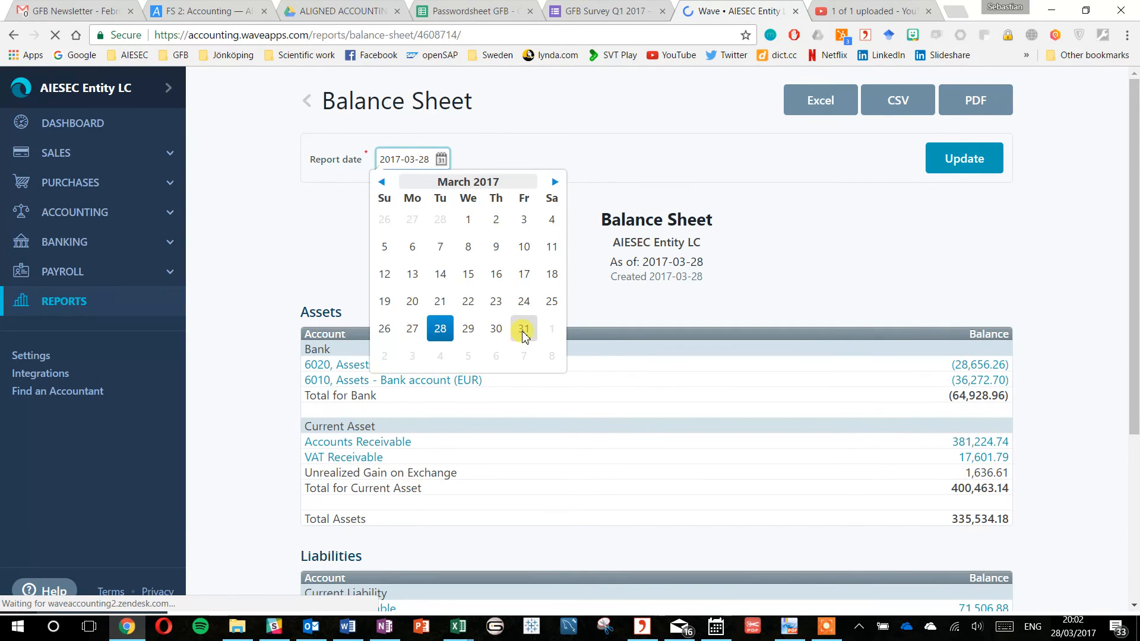
left_click(524, 329)
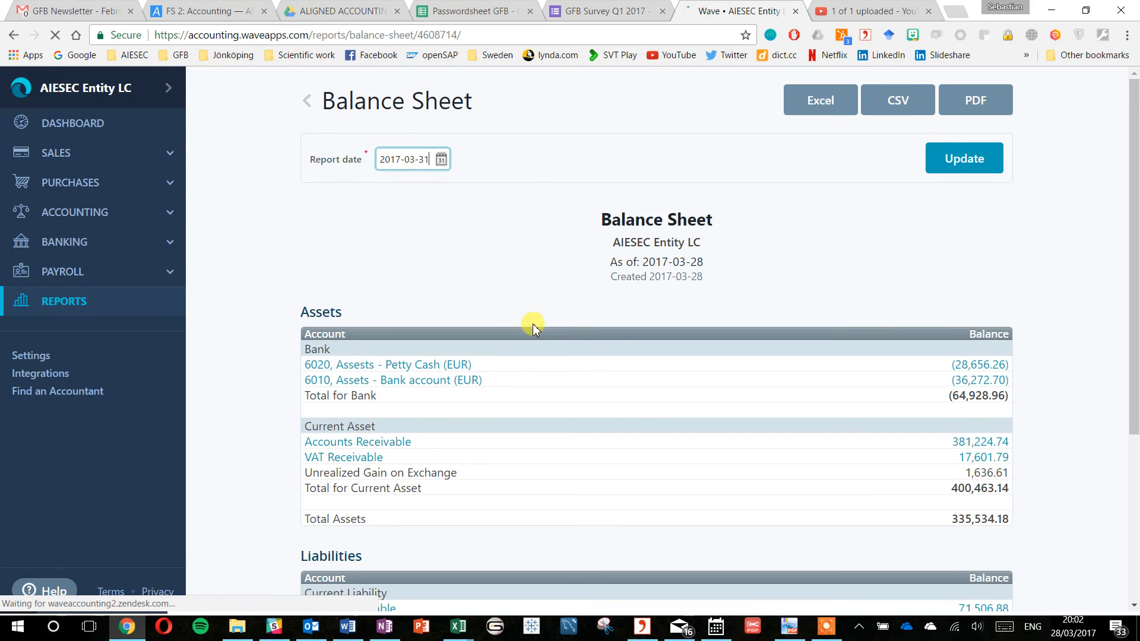
left_click(964, 158)
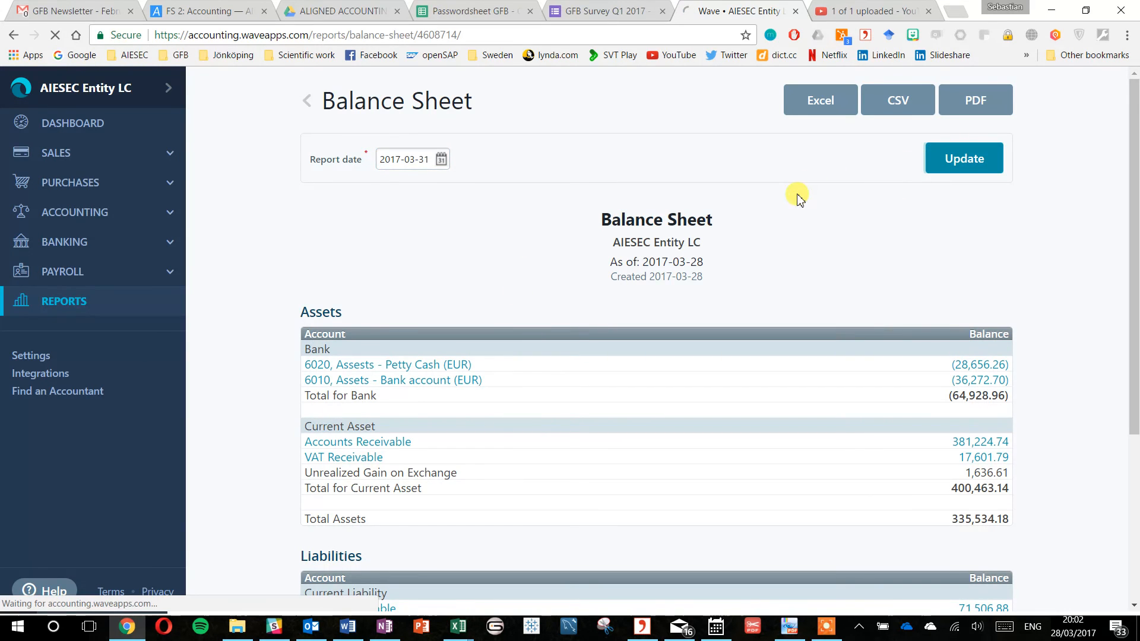
left_click(820, 99)
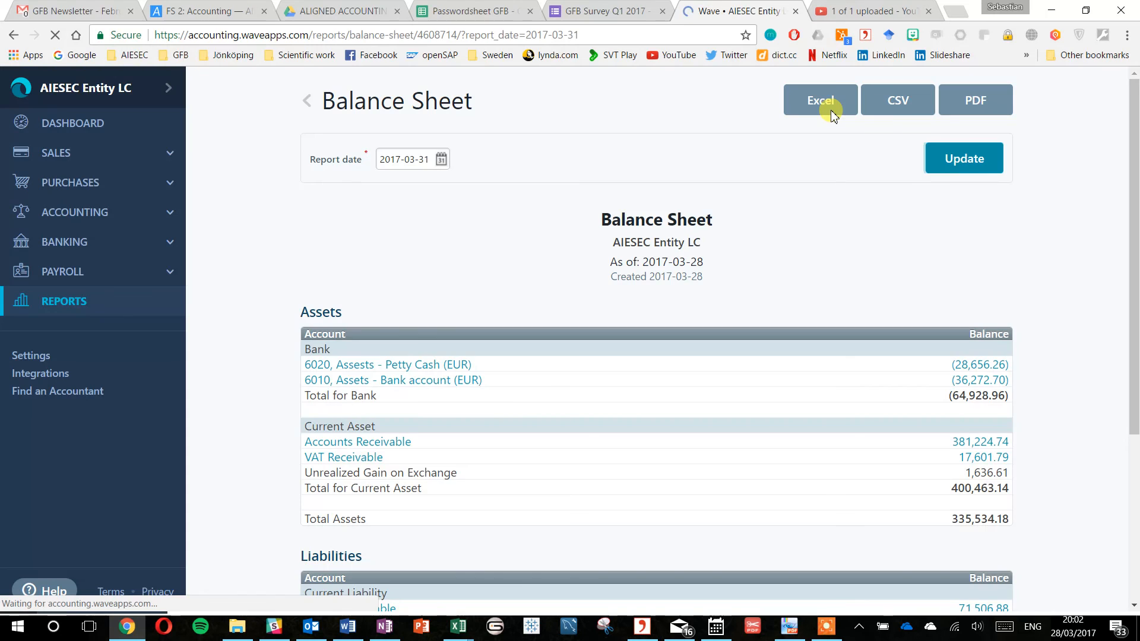